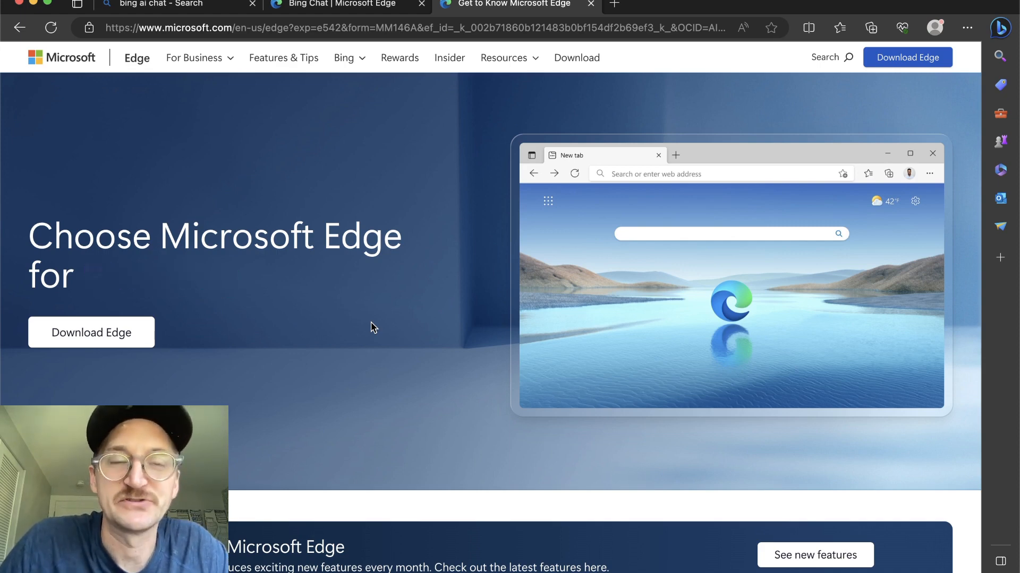
{"action": "mouse_move", "coordinate": [373, 254]}
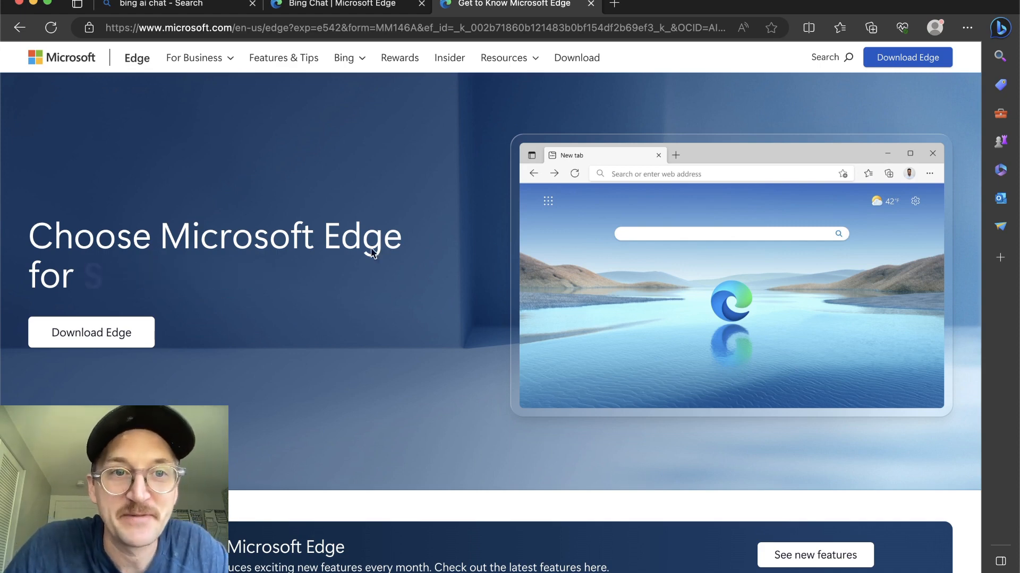
{"action": "mouse_move", "coordinate": [363, 79]}
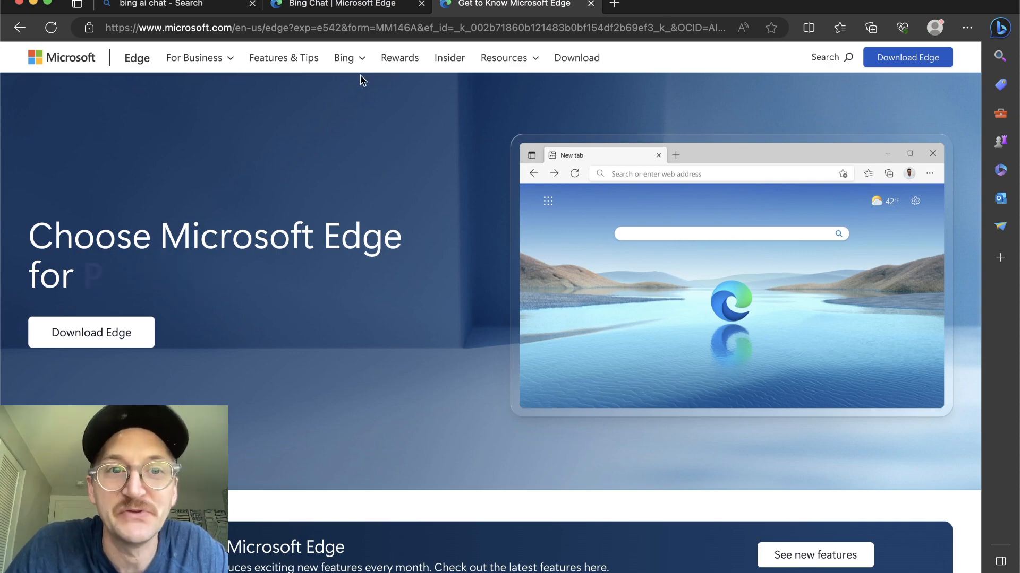
{"action": "mouse_move", "coordinate": [333, 4]}
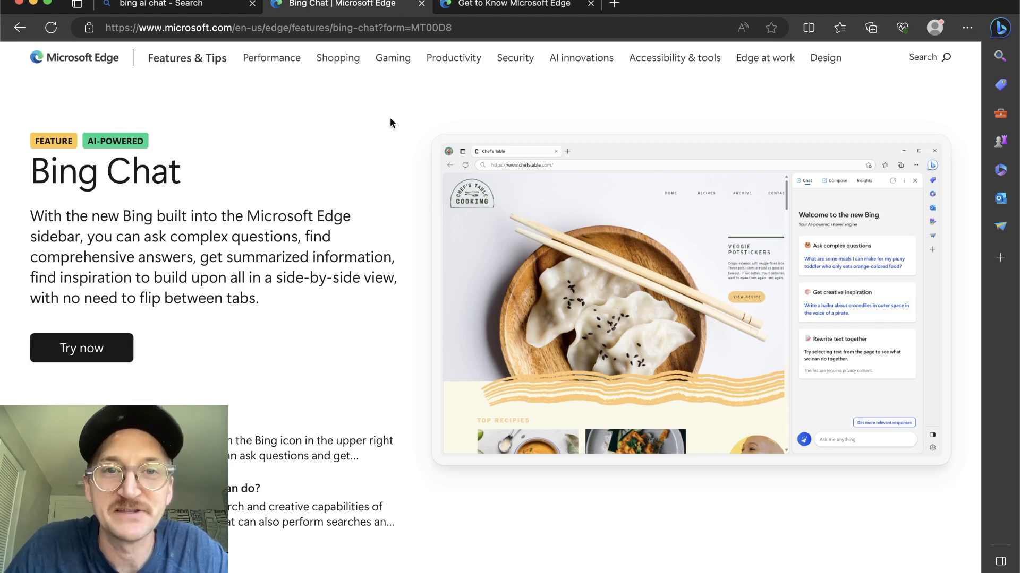
{"action": "mouse_move", "coordinate": [800, 140]}
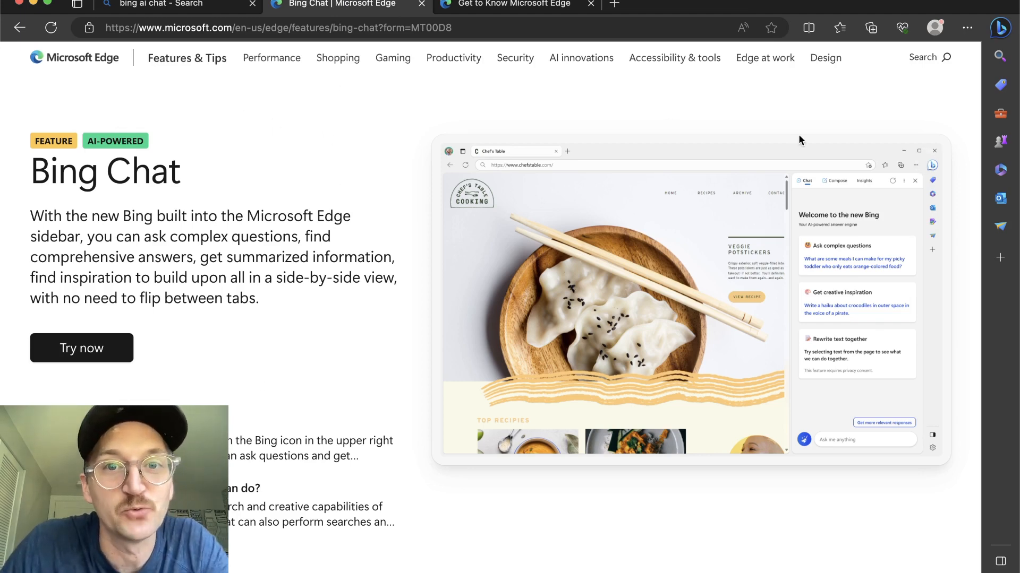
{"action": "mouse_move", "coordinate": [893, 98]}
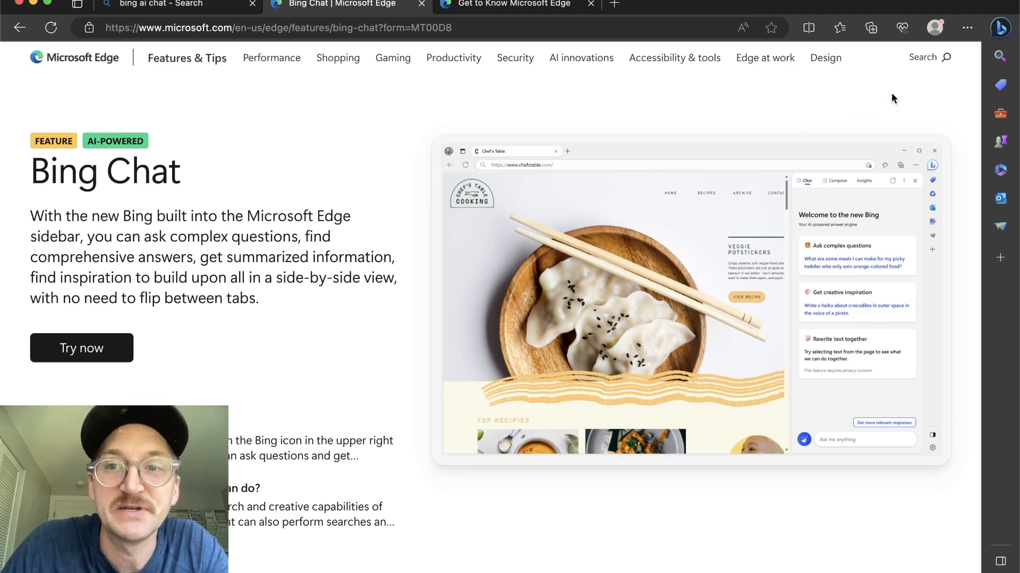
Step: Show the Bing Chat sidebar with the Balanced conversation style beside the feature page
{"action": "left_click", "coordinate": [1000, 27]}
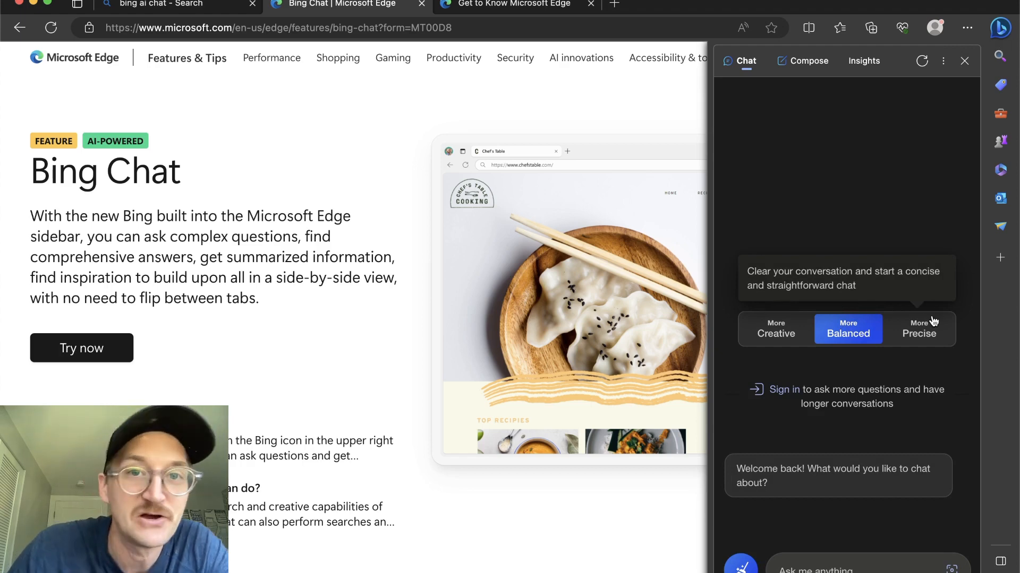
{"action": "scroll", "scroll_direction": "down", "scroll_amount": 3}
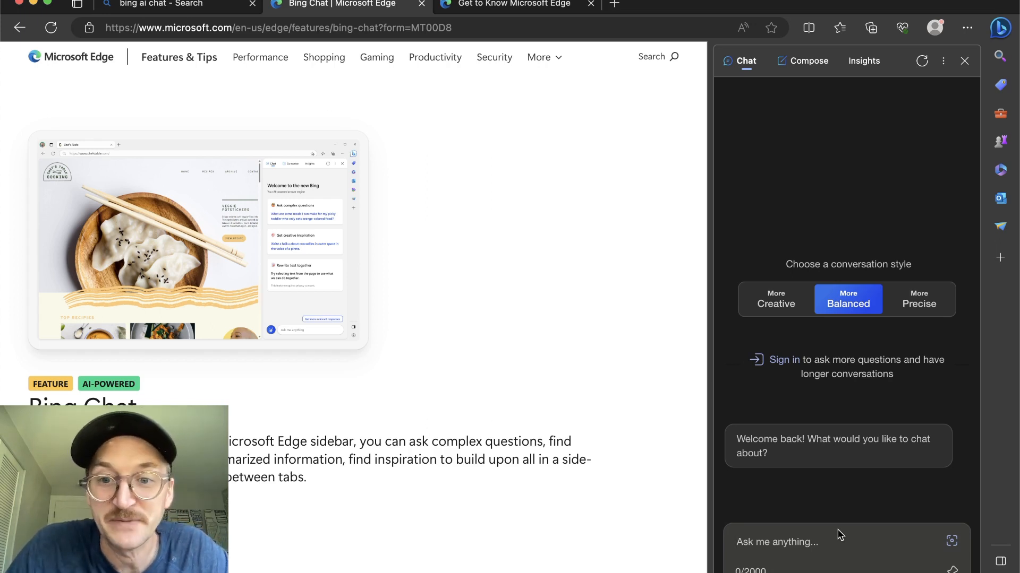
{"action": "mouse_move", "coordinate": [845, 558]}
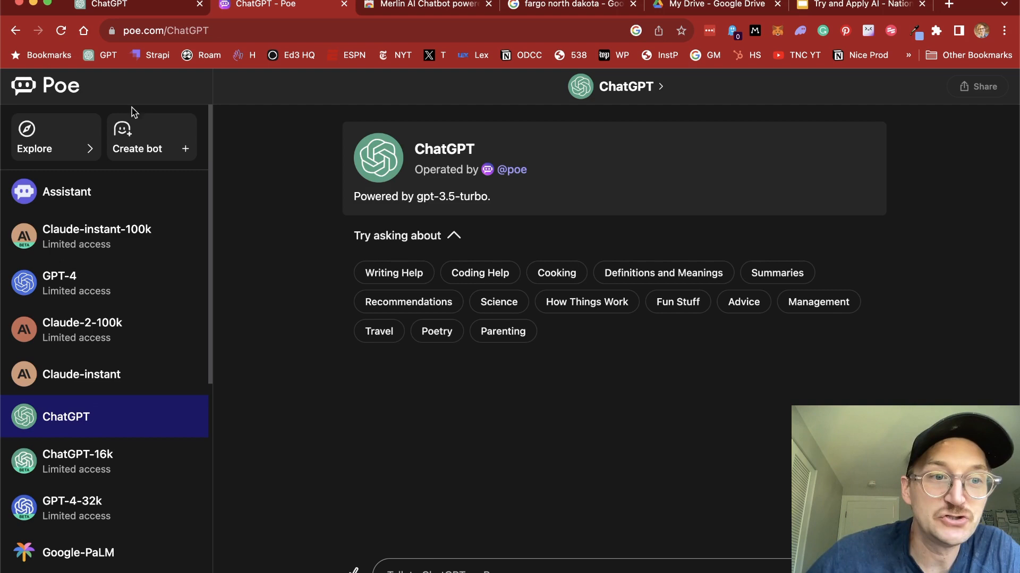
{"action": "mouse_move", "coordinate": [95, 445]}
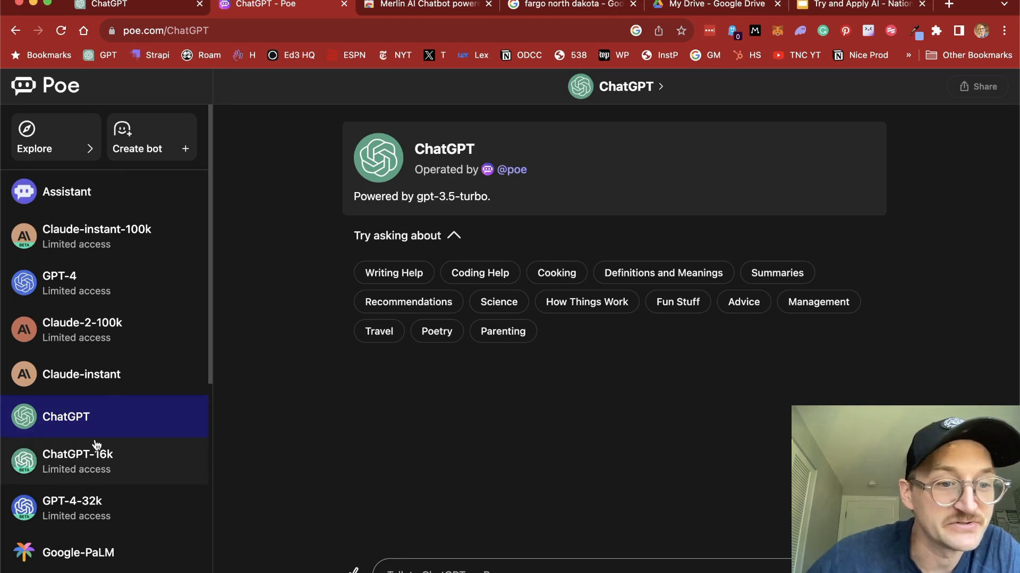
{"action": "mouse_move", "coordinate": [77, 289]}
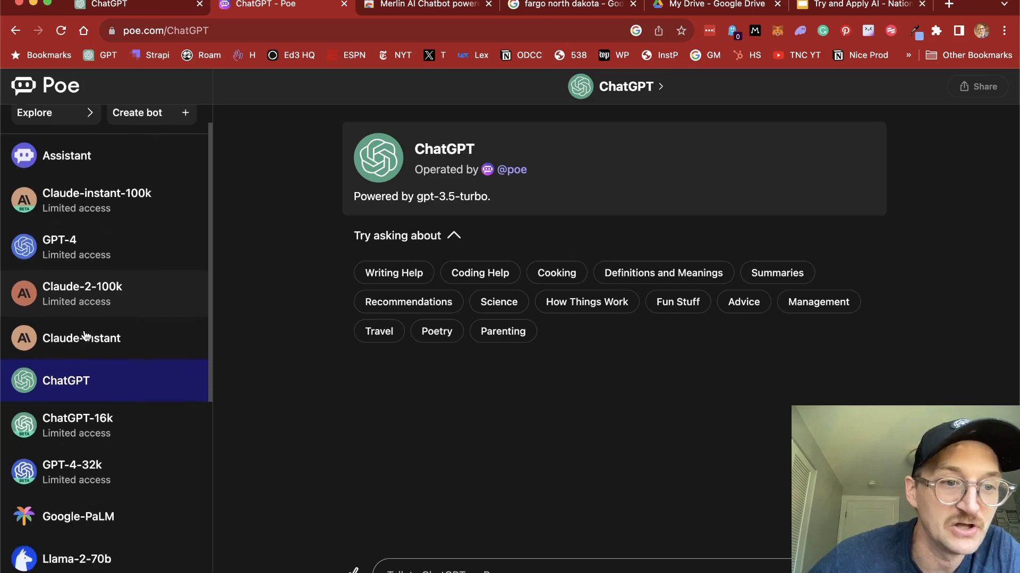
Step: Read ChatGPT's heartwarming story in Poe, then move to the Merlin extension page
{"action": "scroll", "scroll_direction": "down", "scroll_amount": 3}
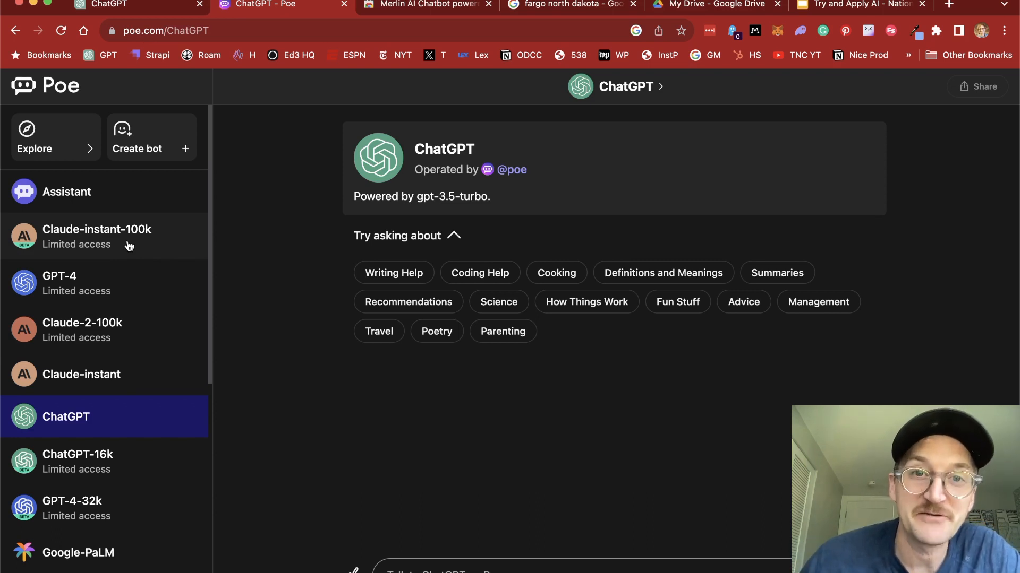
{"action": "mouse_move", "coordinate": [81, 272]}
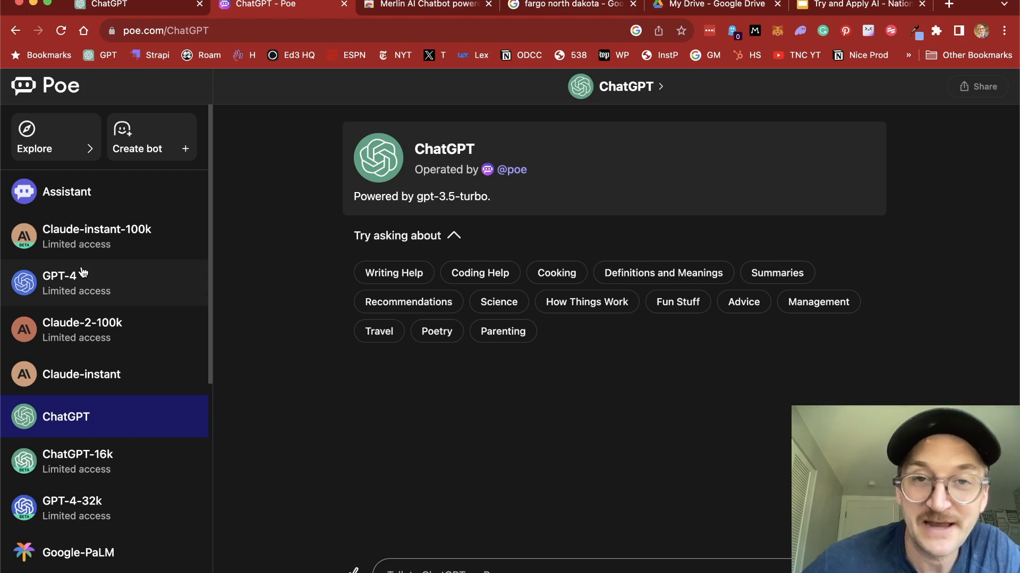
{"action": "mouse_move", "coordinate": [106, 286]}
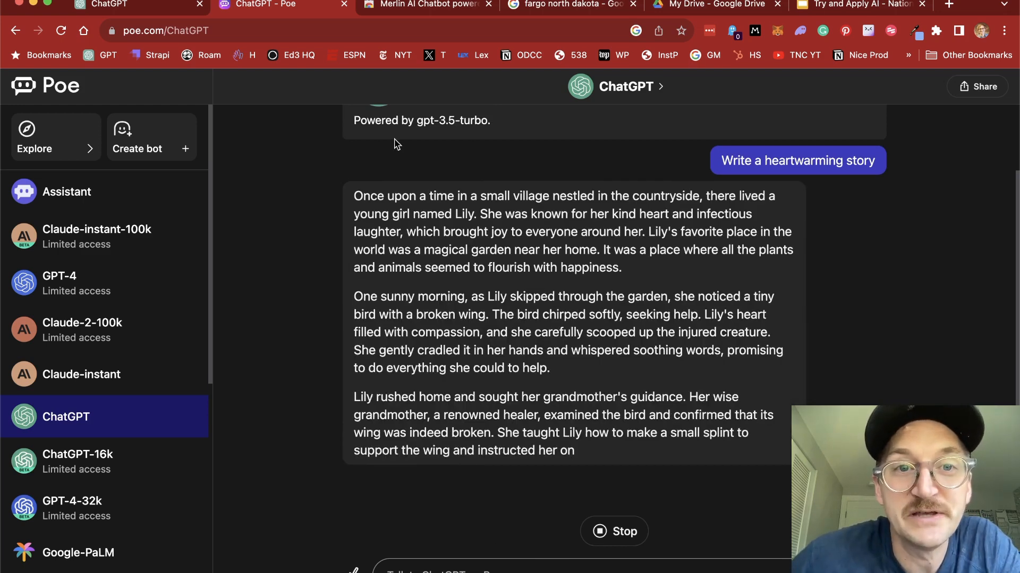
{"action": "left_click", "coordinate": [426, 5]}
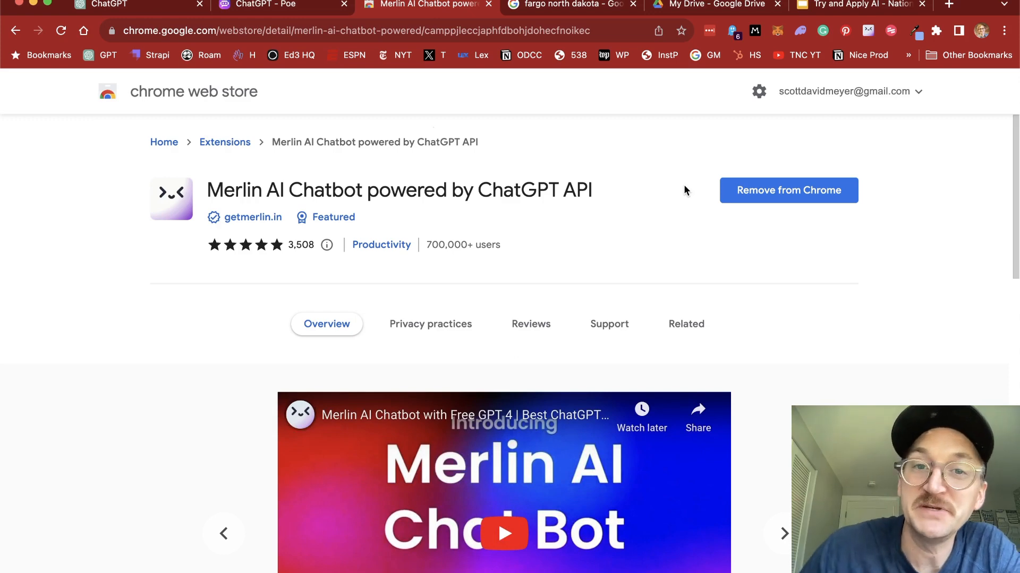
{"action": "mouse_move", "coordinate": [685, 189]}
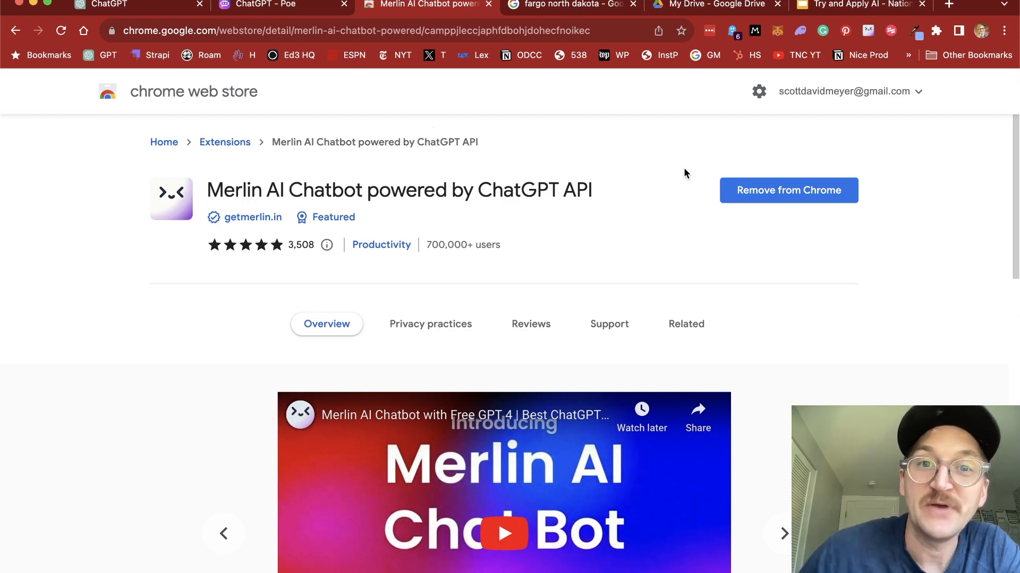
{"action": "mouse_move", "coordinate": [564, 161]}
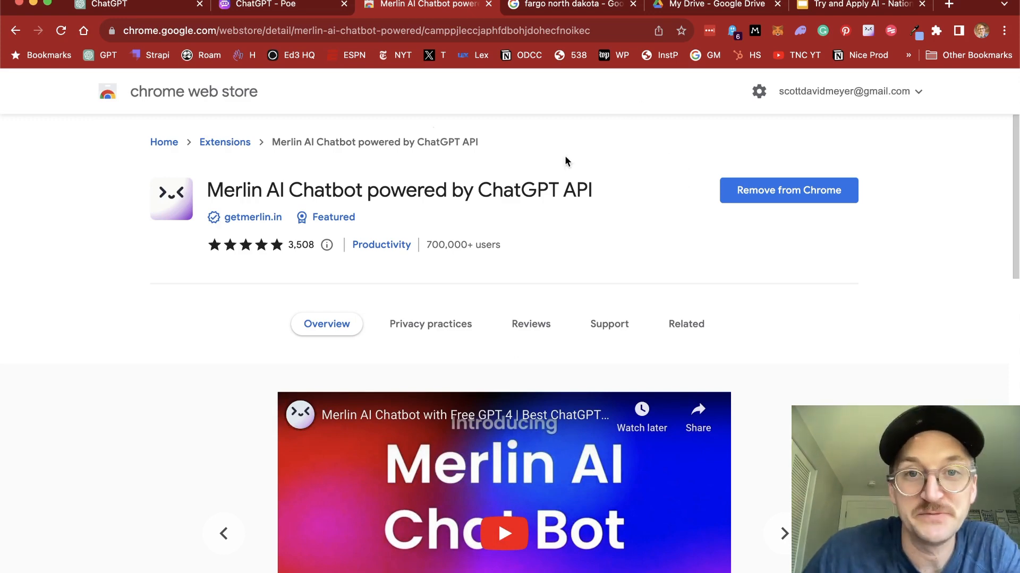
Step: Leave the Merlin listing for the 'fargo north dakota' Google search results
{"action": "left_click", "coordinate": [572, 5]}
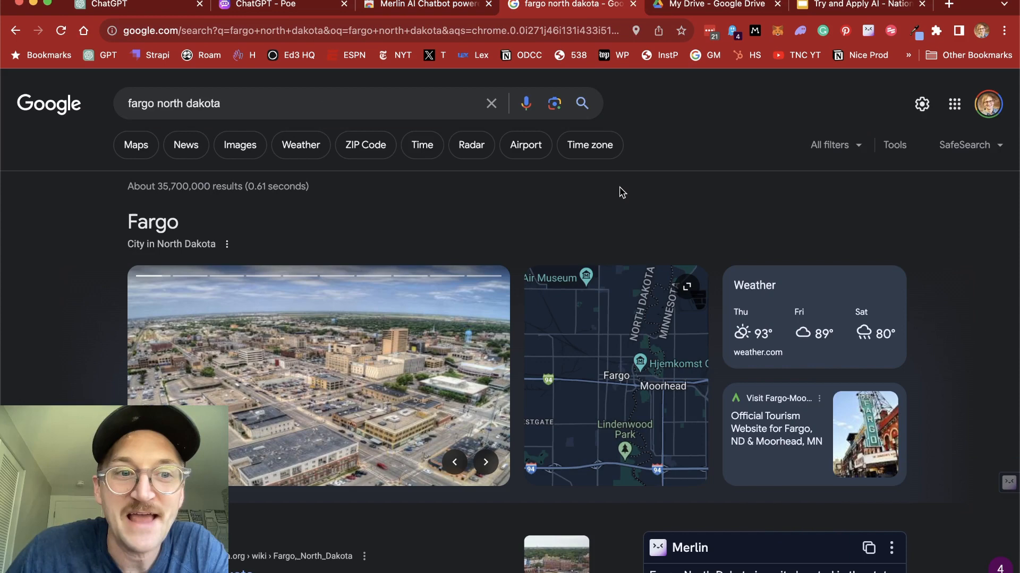
Step: Read Merlin's full AI-written overview of Fargo, North Dakota beside the results
{"action": "scroll", "scroll_direction": "down", "scroll_amount": 3}
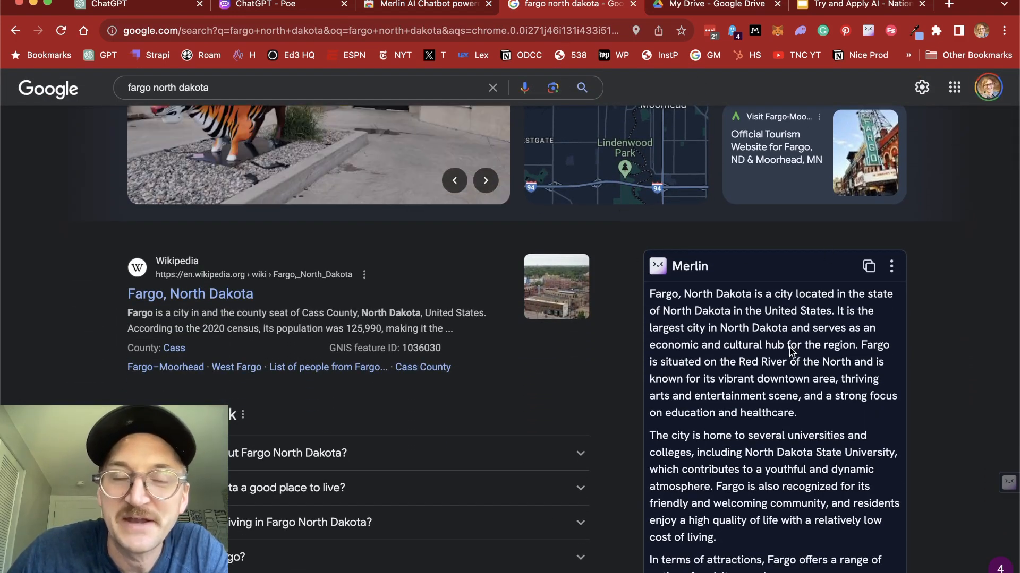
{"action": "scroll", "scroll_direction": "down", "scroll_amount": 3}
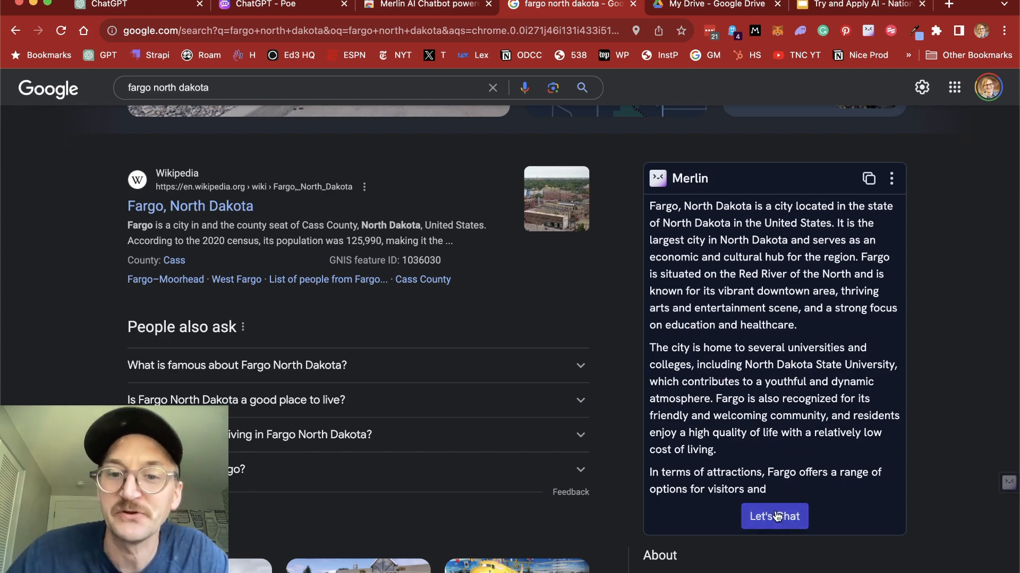
Step: Ask Merlin's chat for a multi-day Fargo itinerary based on the quoted overview
{"action": "left_click", "coordinate": [773, 516]}
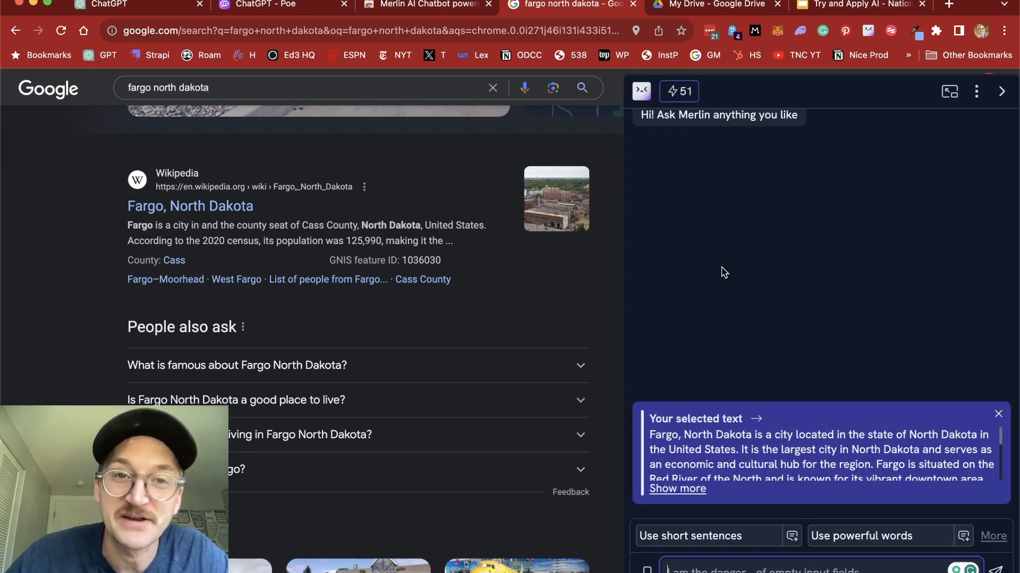
{"action": "scroll", "scroll_direction": "down", "scroll_amount": 3}
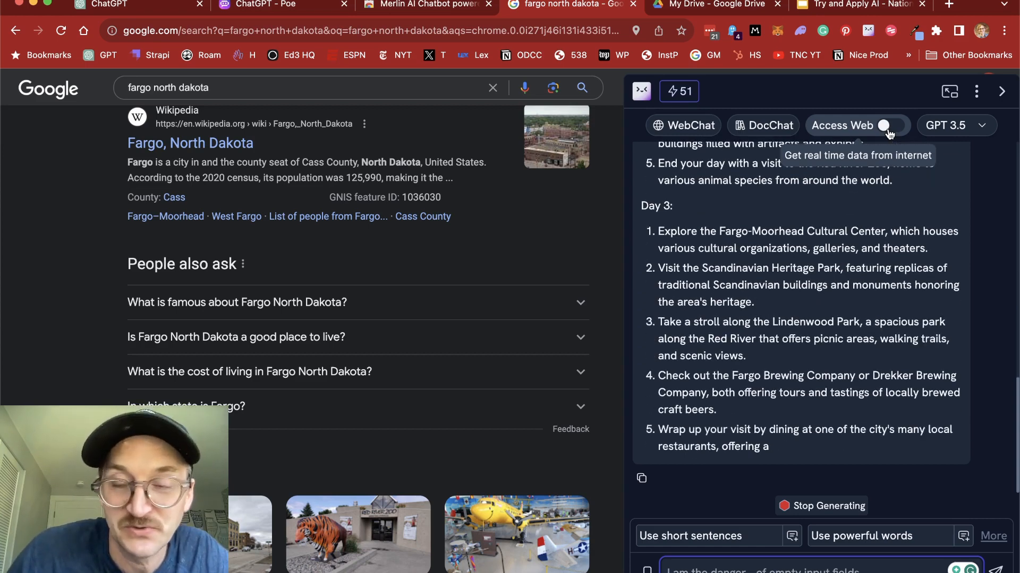
Step: Enable Access Web for real-time data and review the AI models listed under GPT 3.5
{"action": "left_click", "coordinate": [892, 125]}
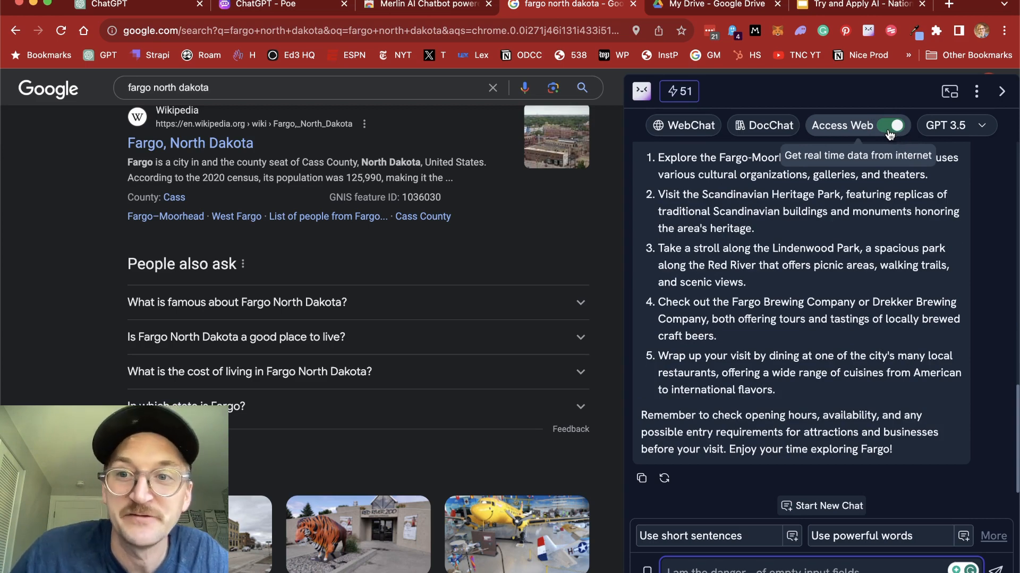
{"action": "left_click", "coordinate": [955, 126]}
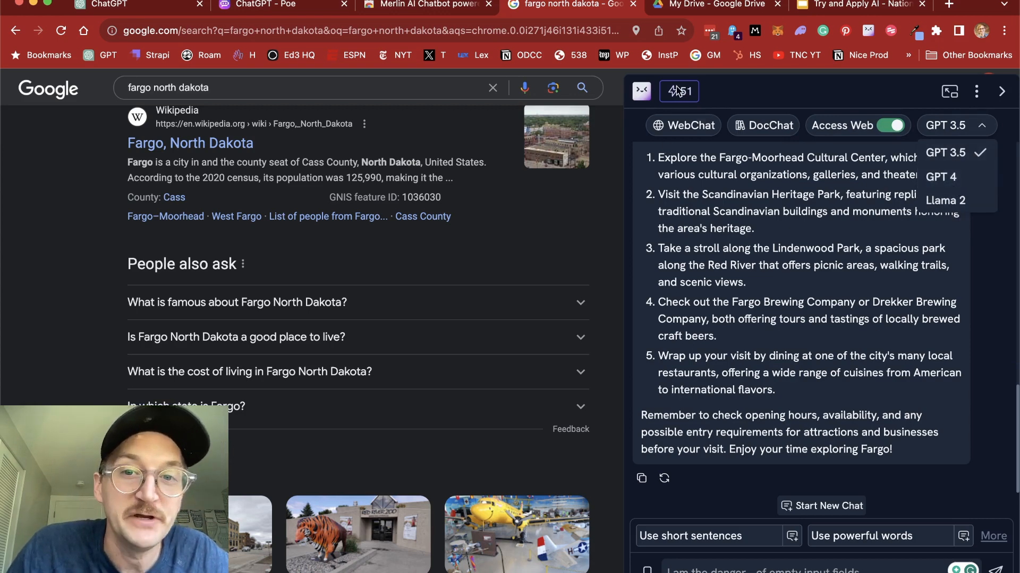
{"action": "mouse_move", "coordinate": [817, 291]}
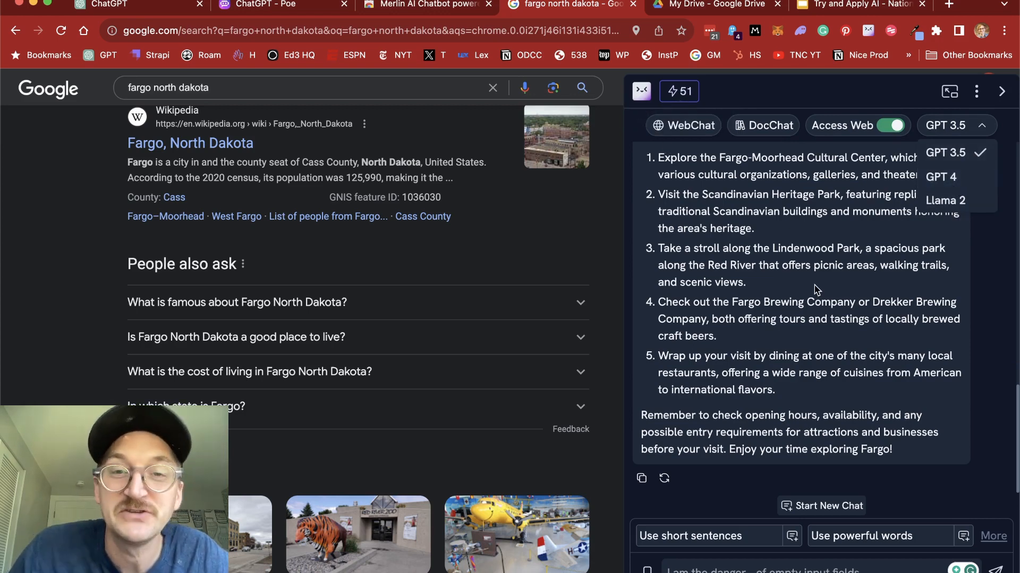
{"action": "scroll", "scroll_direction": "down", "scroll_amount": 3}
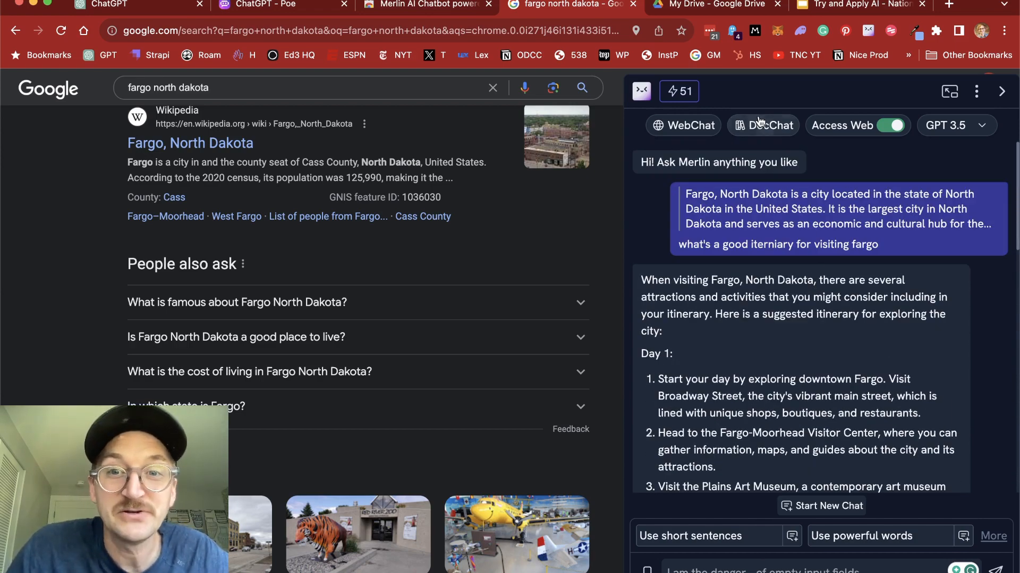
Step: Bring up Merlin's DocChat upload area for PDF, Word, PowerPoint or text files
{"action": "left_click", "coordinate": [763, 125]}
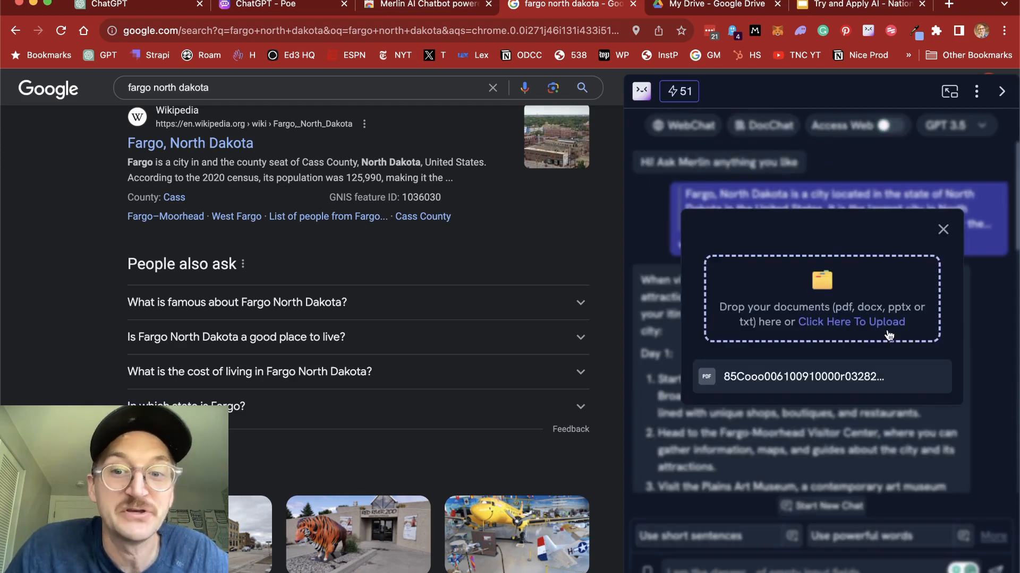
{"action": "mouse_move", "coordinate": [851, 321]}
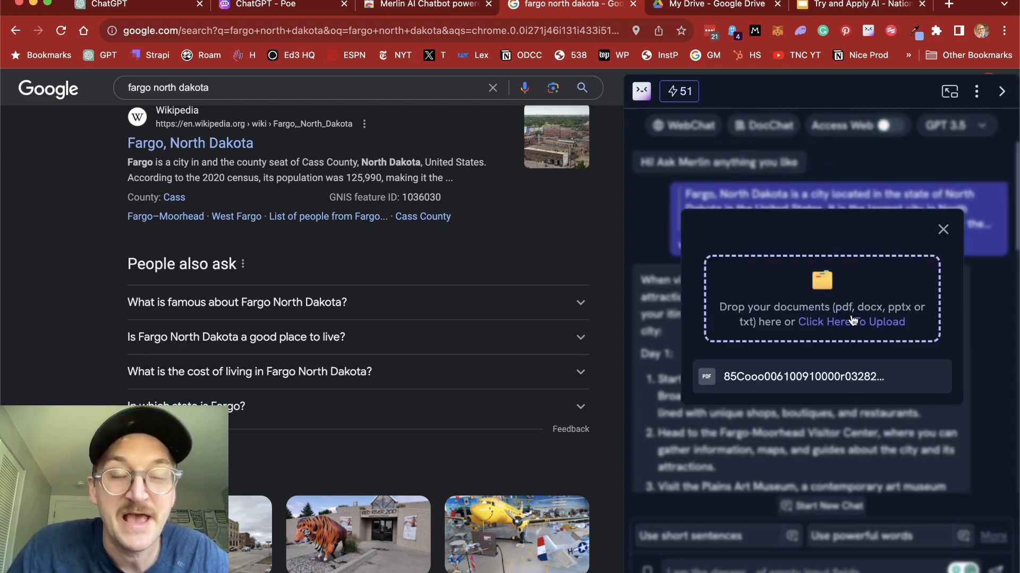